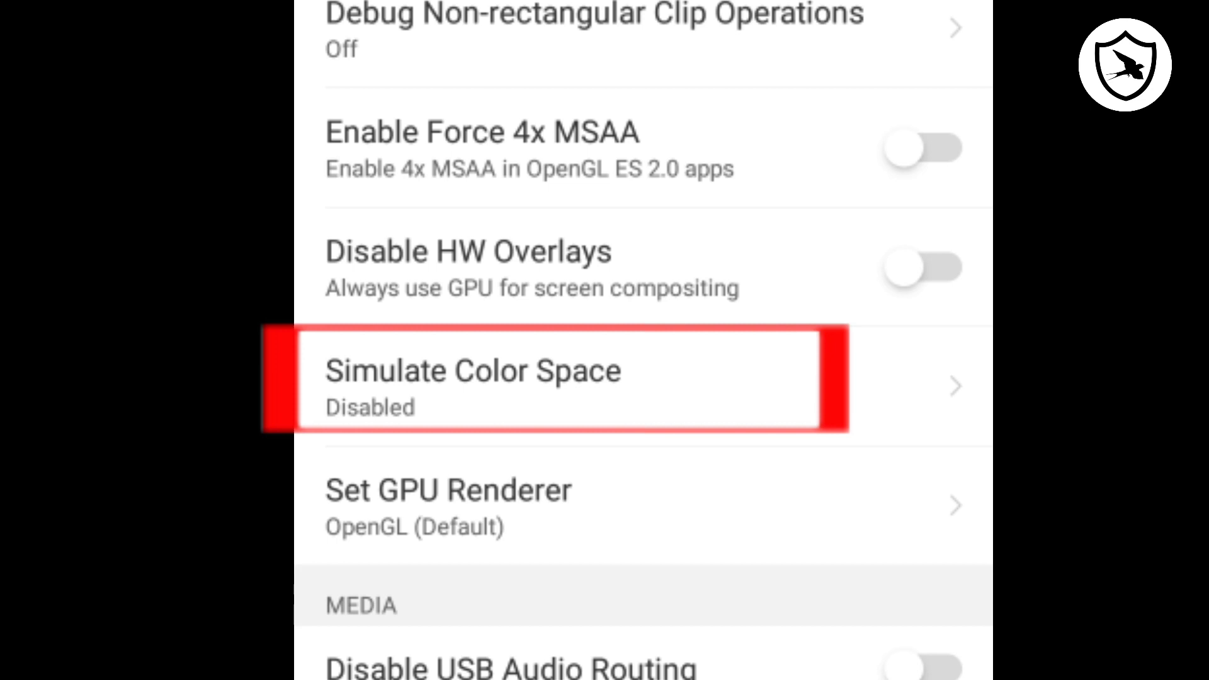
# Swipe the home screen to the page showing Phone, Messenger and Settings
pyautogui.click(472, 379)
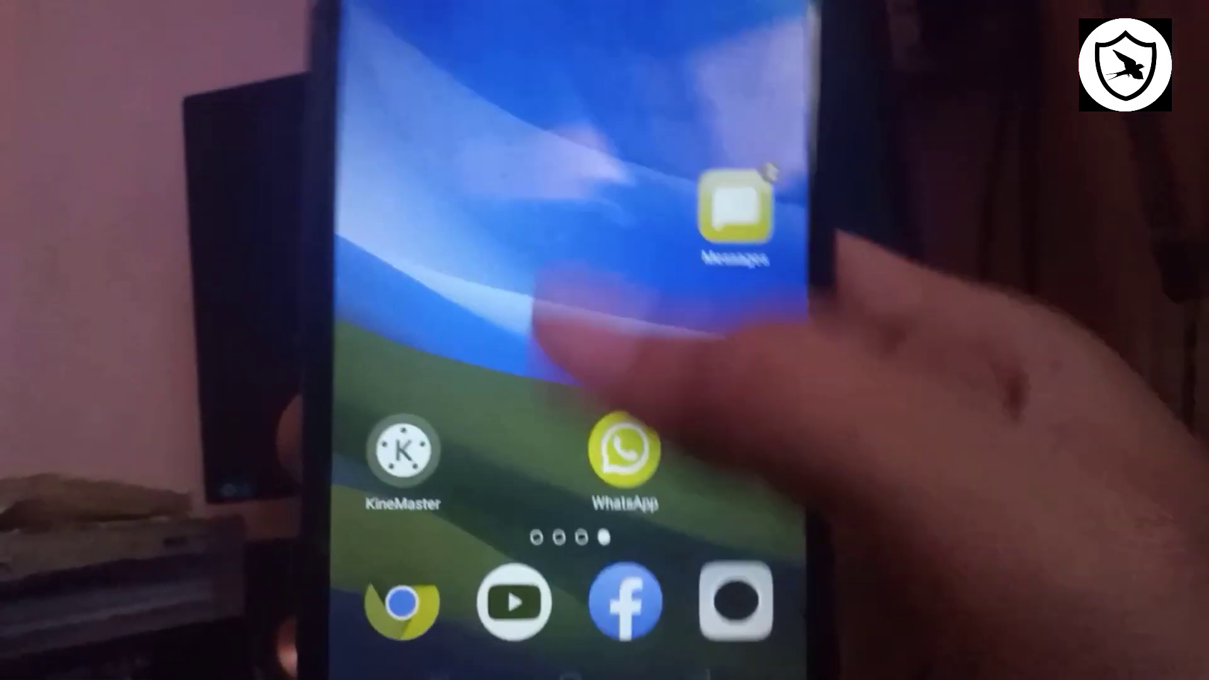
pyautogui.hscroll(-3)
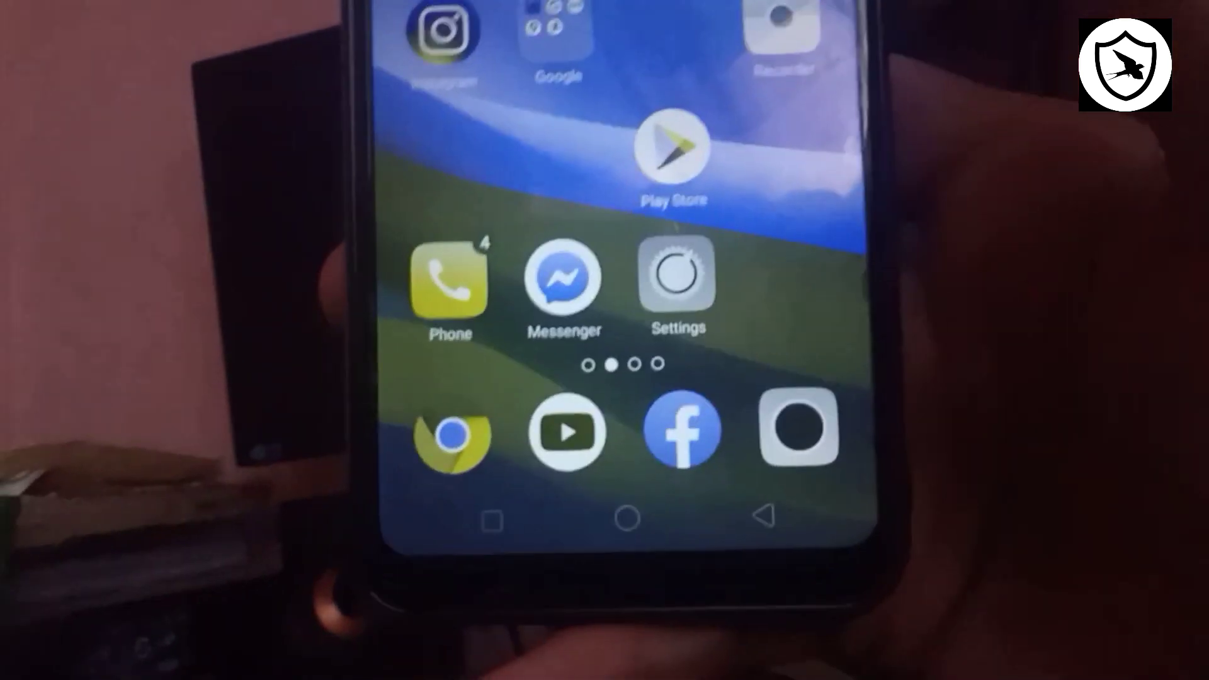